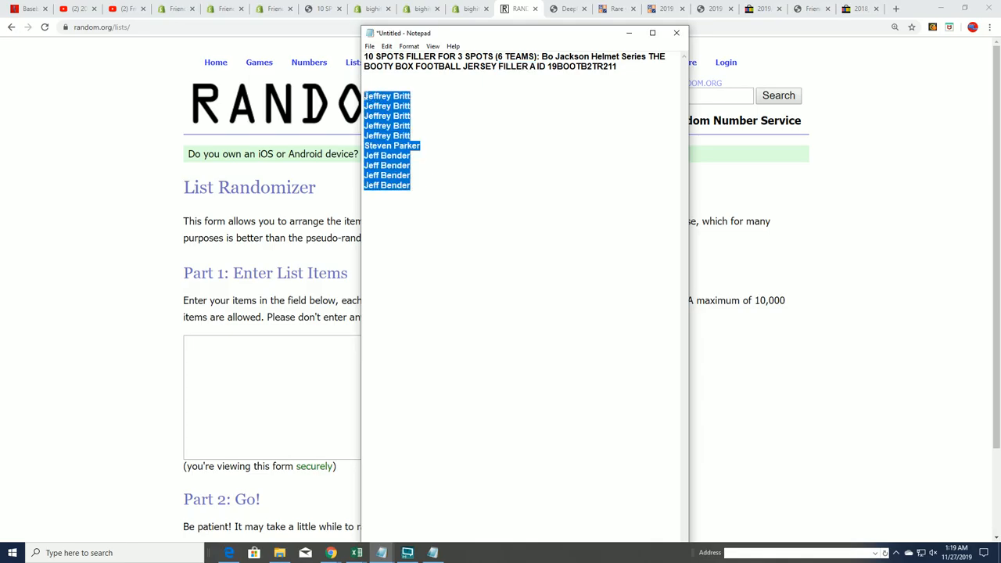
pyautogui.moveTo(174, 378)
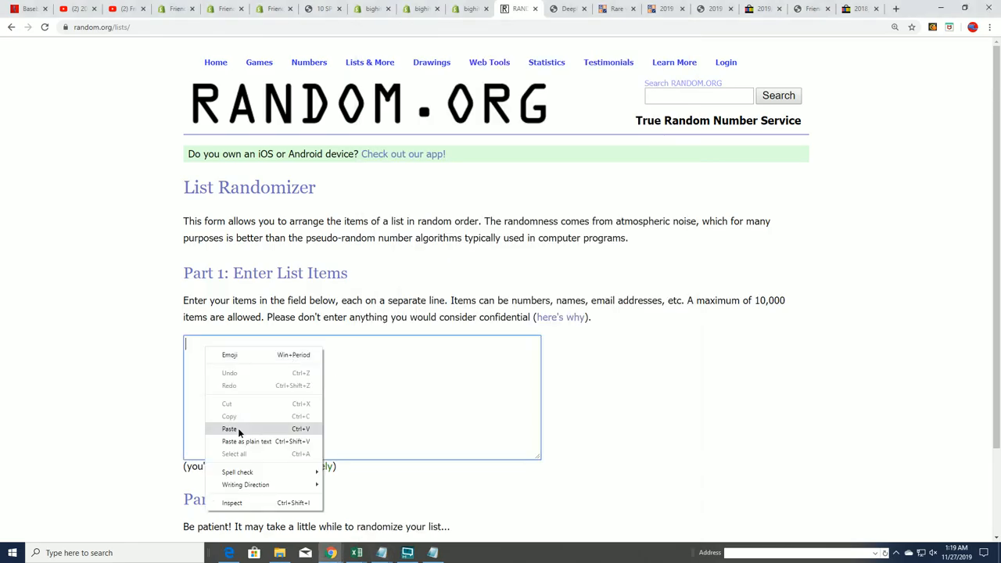
# - Paste the ten copied participant names into the List Randomizer field
pyautogui.click(228, 429)
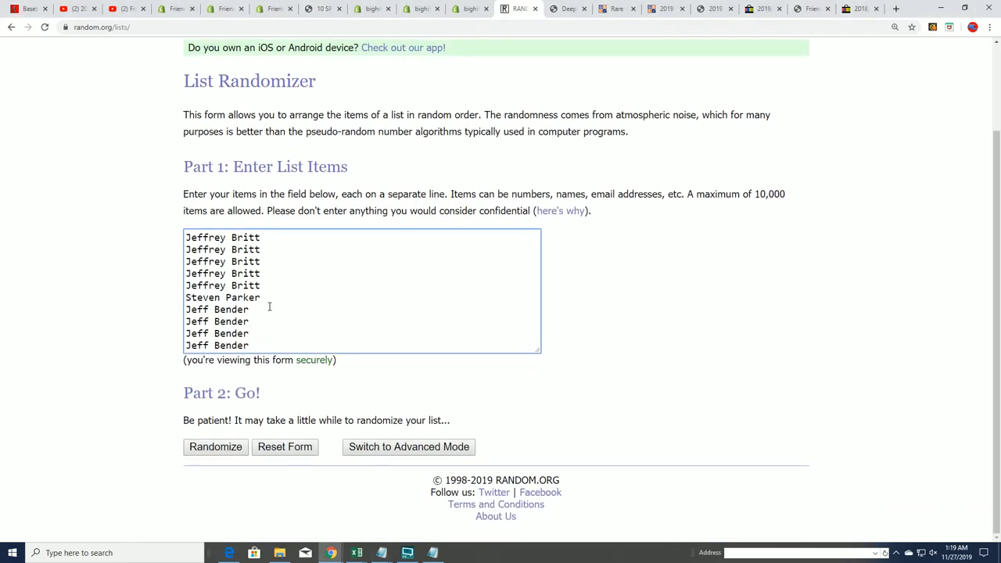
pyautogui.moveTo(175, 297)
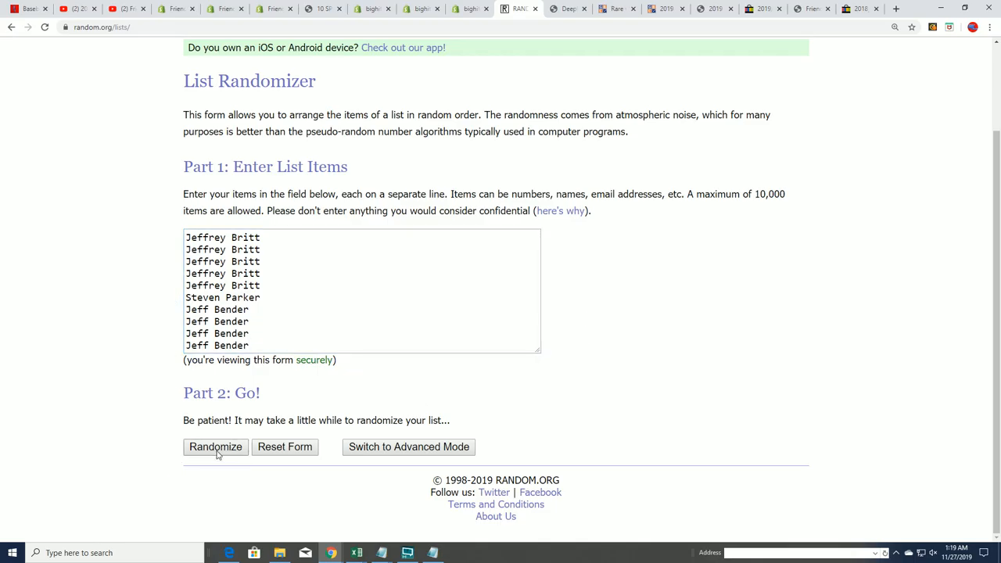
pyautogui.click(216, 447)
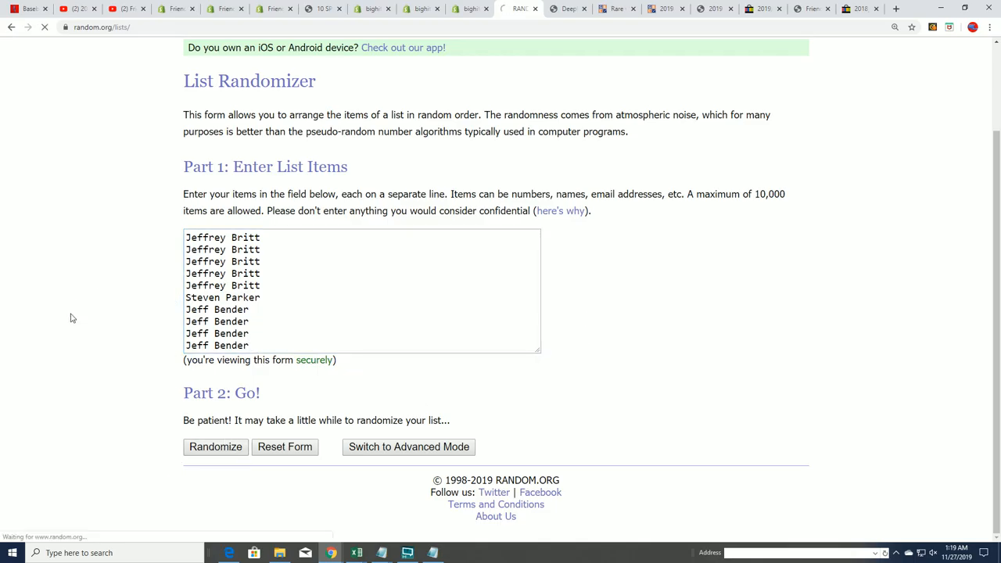
pyautogui.click(216, 448)
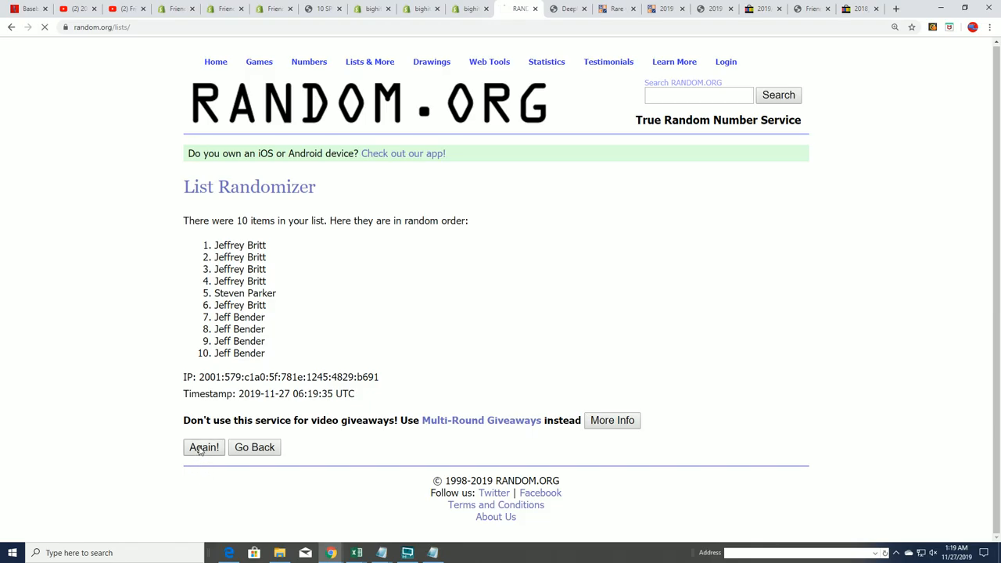
pyautogui.click(204, 447)
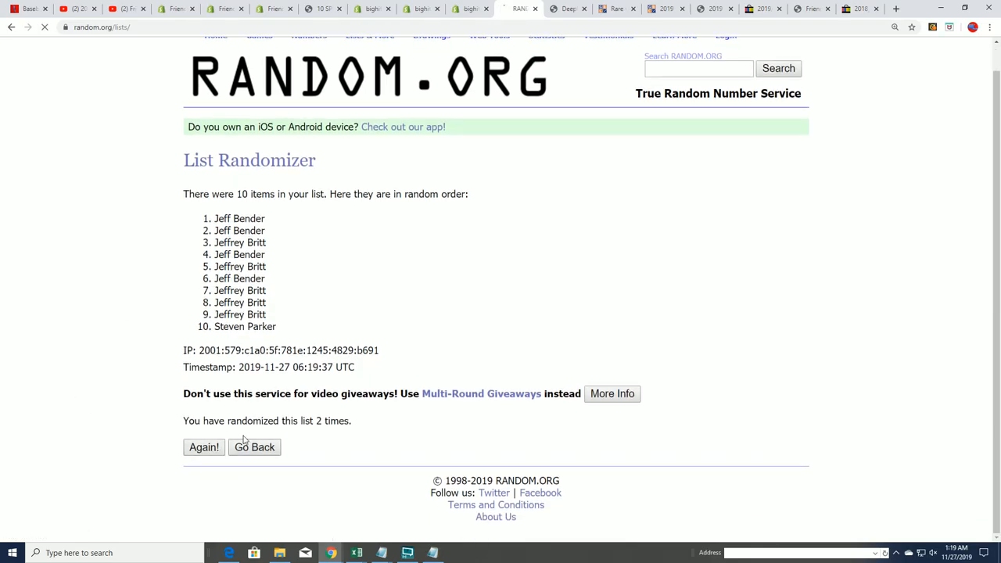
pyautogui.click(203, 447)
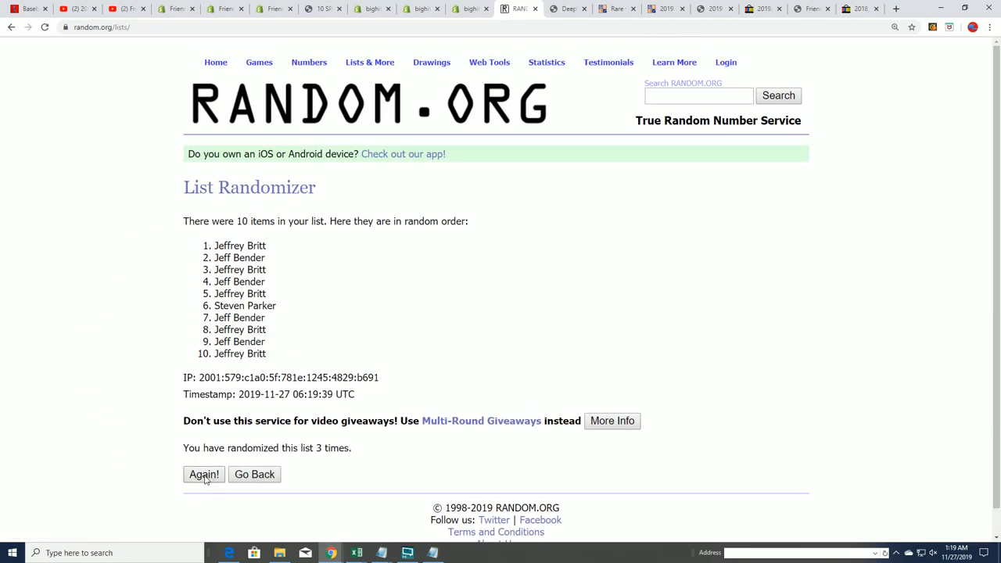
pyautogui.click(204, 473)
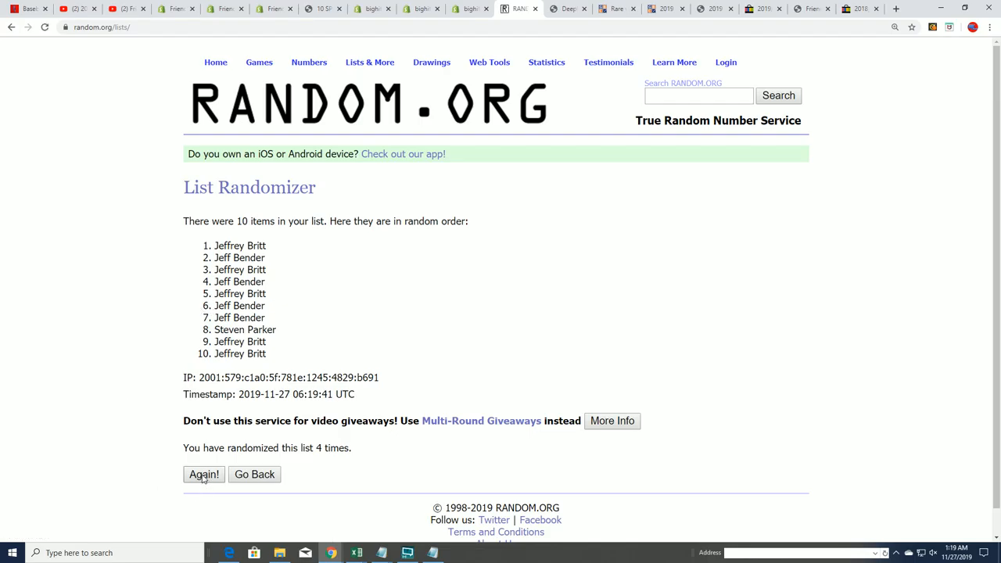
pyautogui.click(204, 473)
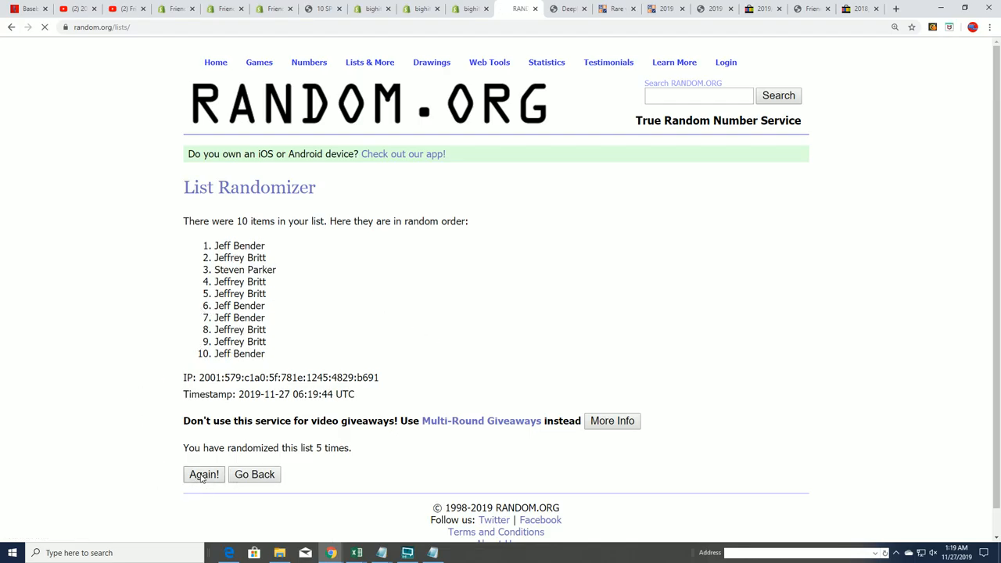
pyautogui.click(203, 474)
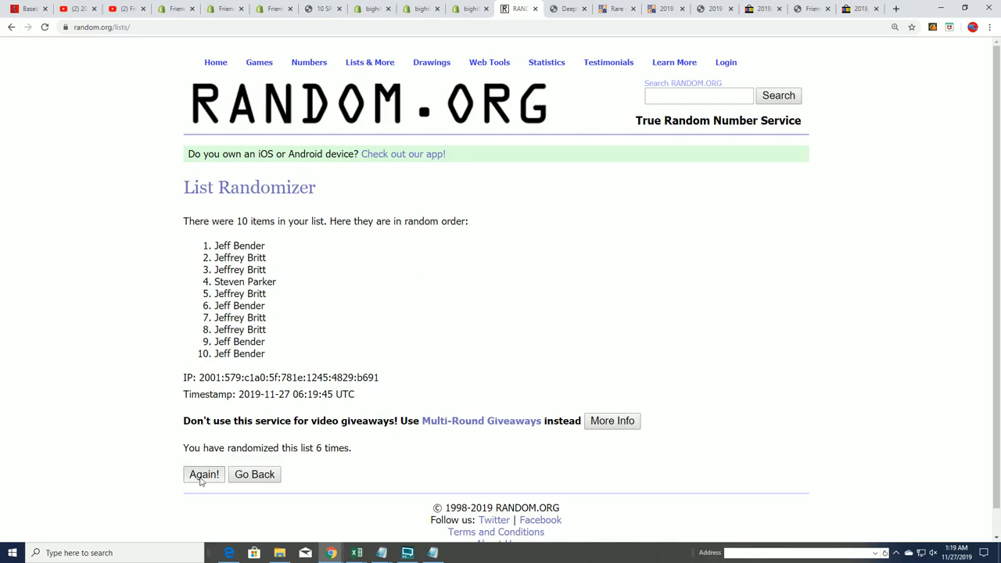
pyautogui.click(203, 473)
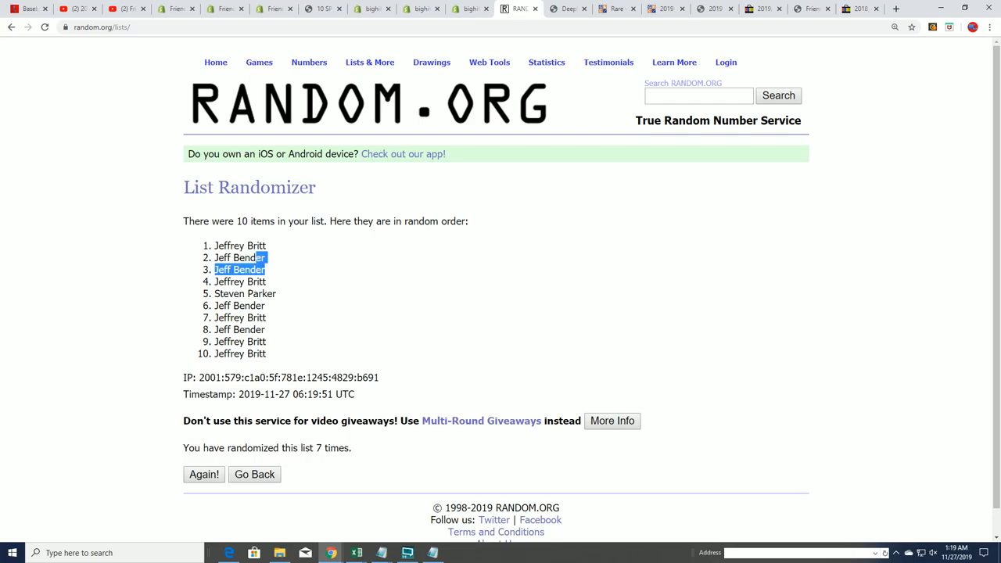
# - Highlight the top three randomized names, then show the BigHitIsland filler listing
pyautogui.moveTo(264, 269); pyautogui.dragTo(234, 246)
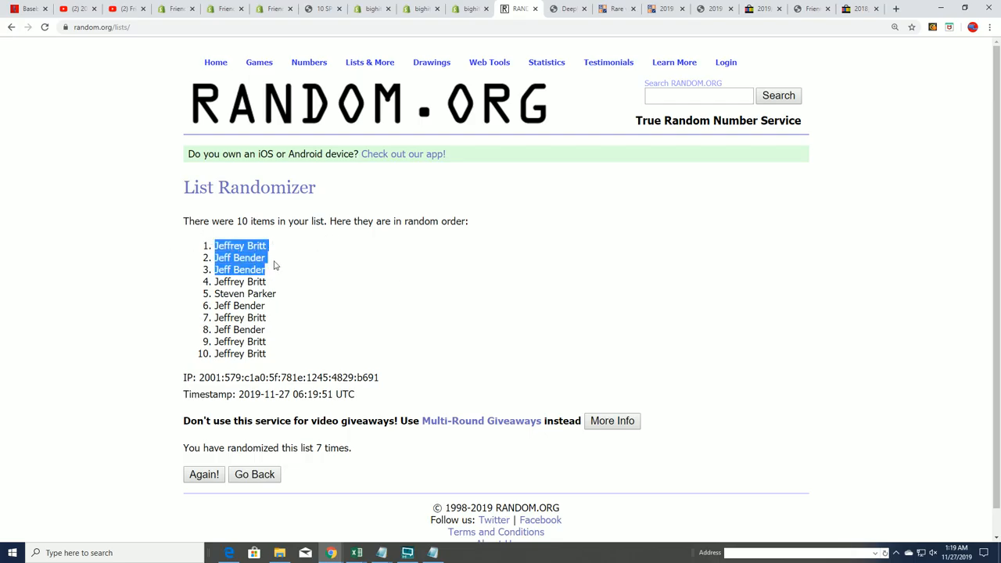
pyautogui.moveTo(242, 240)
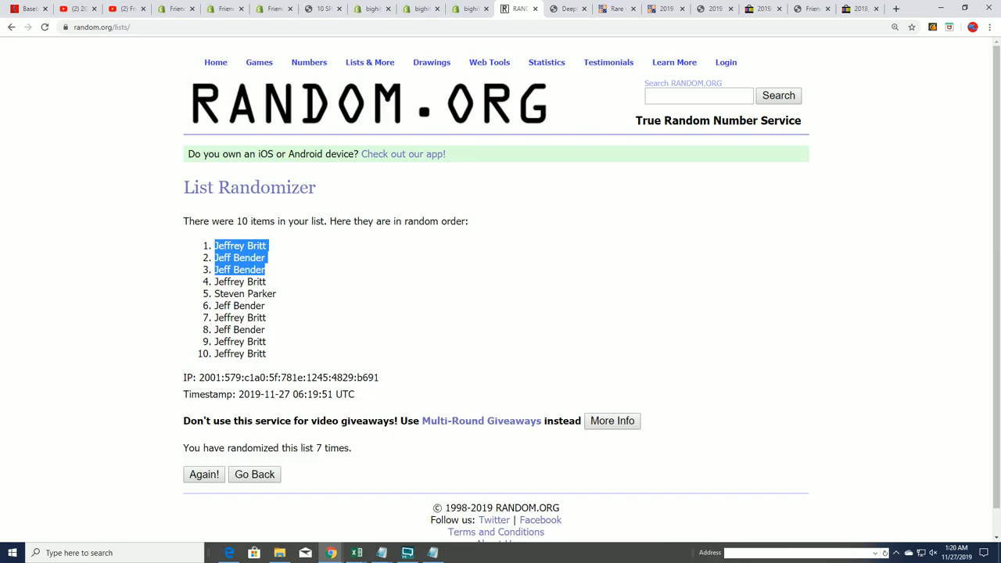
pyautogui.click(322, 9)
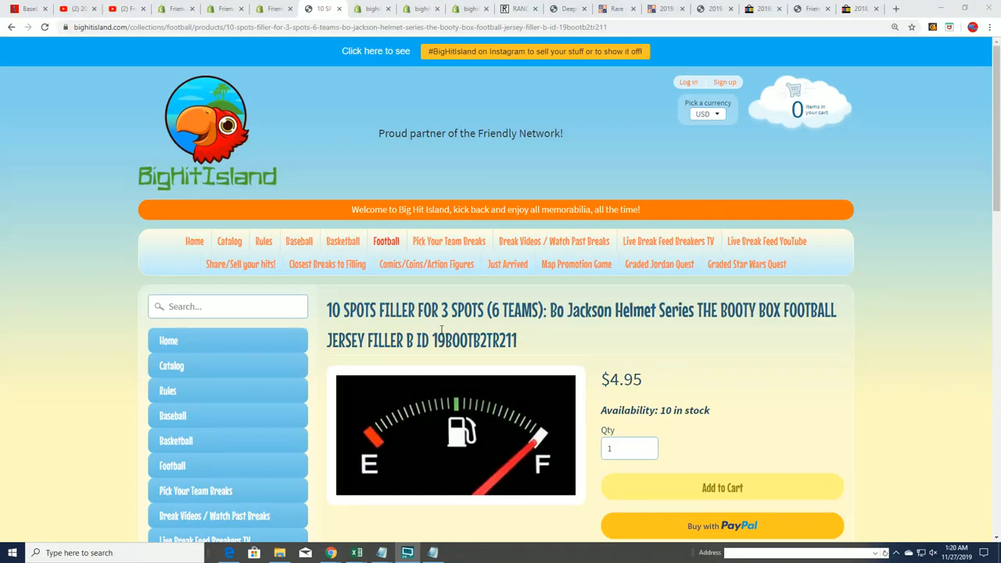
# - Show BigHitIsland's Football collection listings, including the $4.95 ten-spot filler break
pyautogui.click(384, 241)
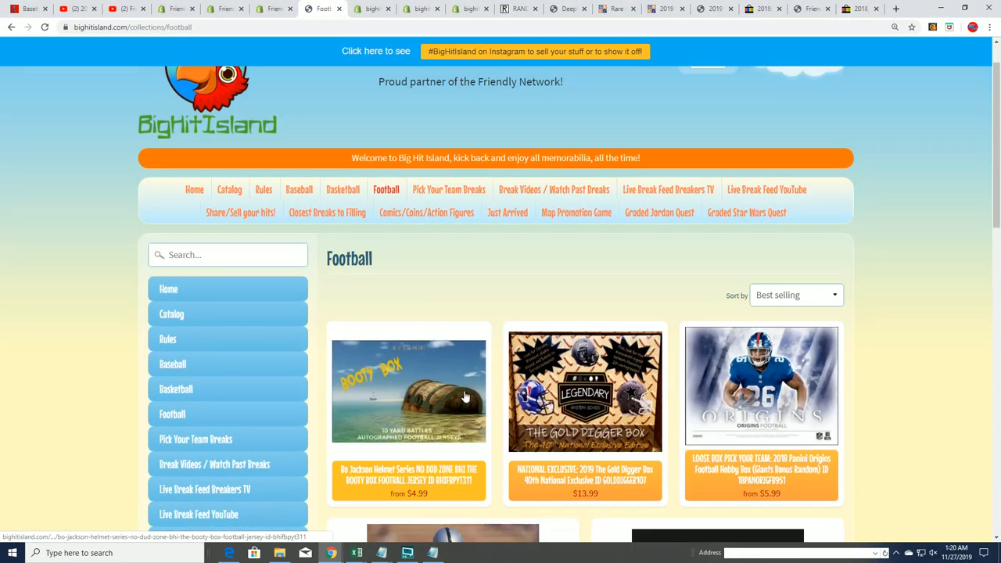
pyautogui.scroll(-3)
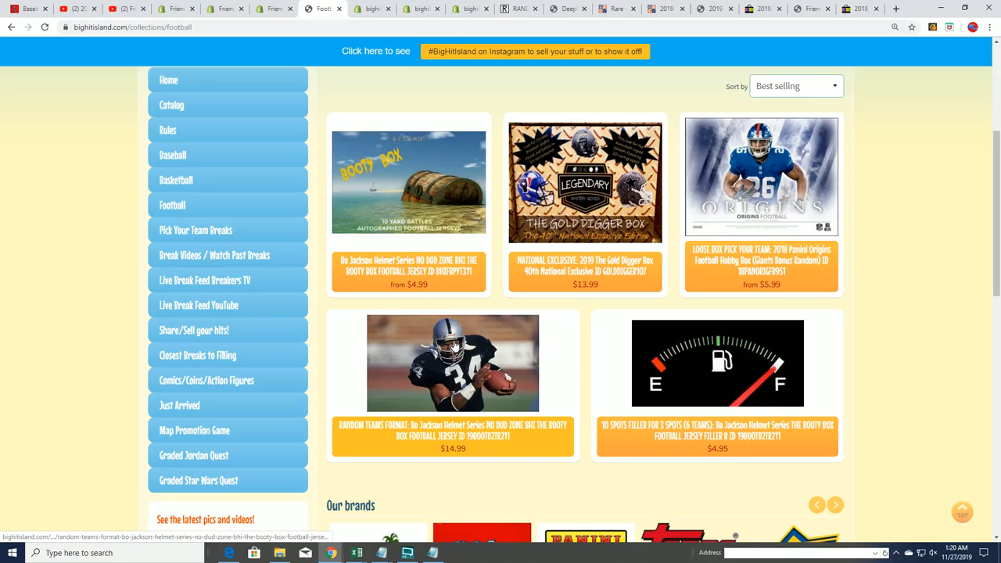
pyautogui.moveTo(462, 434)
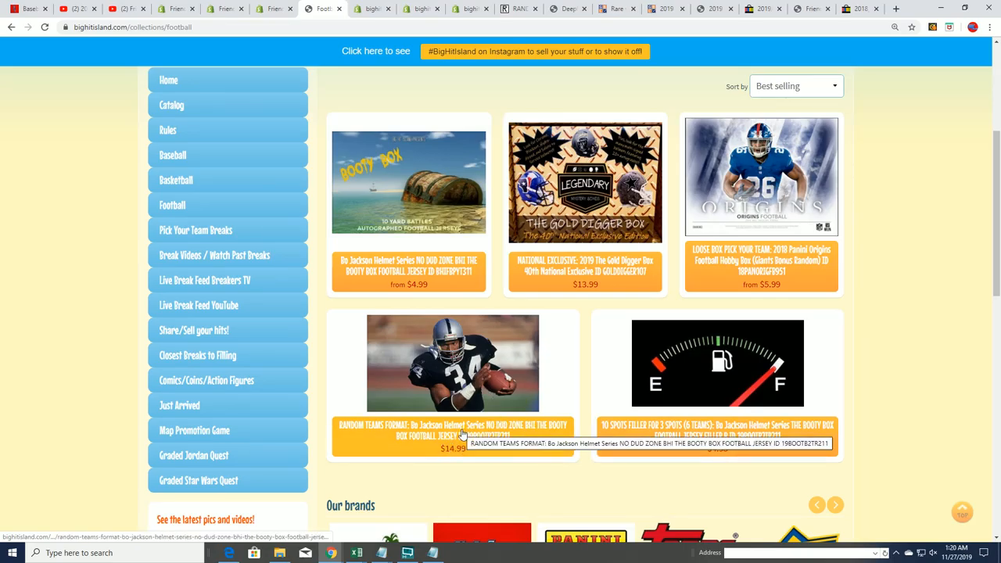